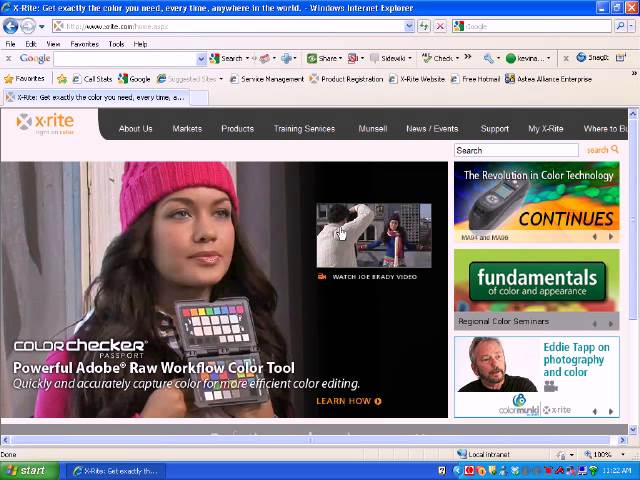
{"action": "mouse_move", "coordinate": [396, 156]}
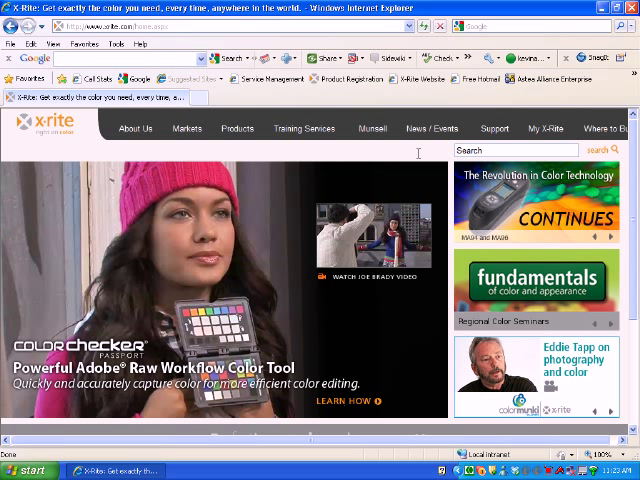
Go to the X-Rite Support page and scroll to the Product Downloads list.
{"action": "left_click", "coordinate": [492, 128]}
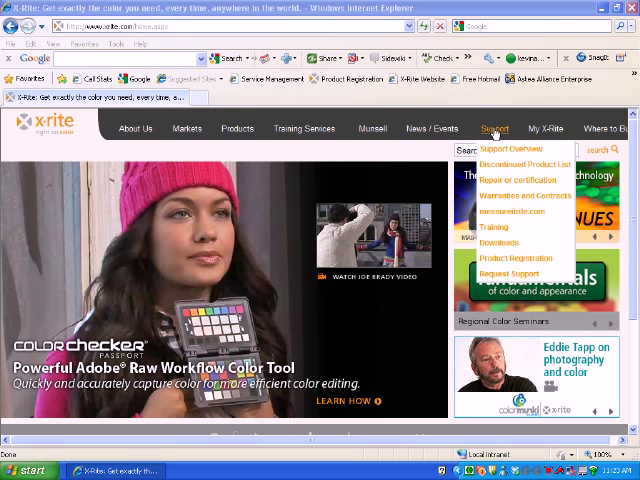
{"action": "left_click", "coordinate": [500, 242]}
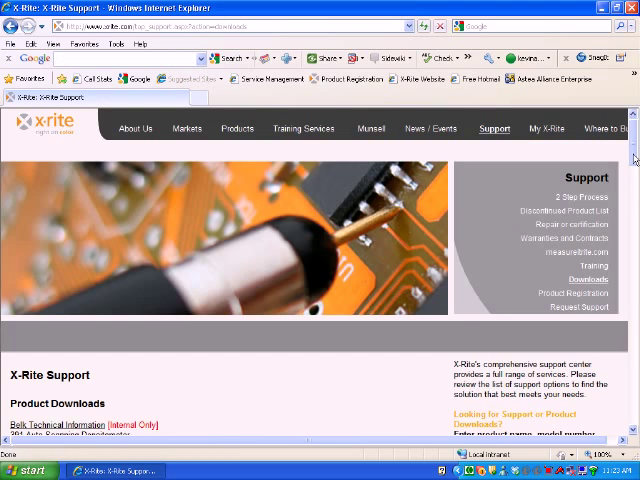
{"action": "scroll", "scroll_direction": "down", "scroll_amount": 3}
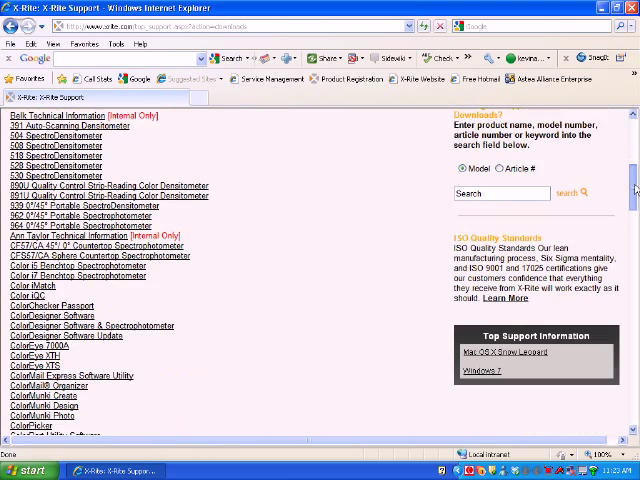
{"action": "scroll", "scroll_direction": "down", "scroll_amount": 3}
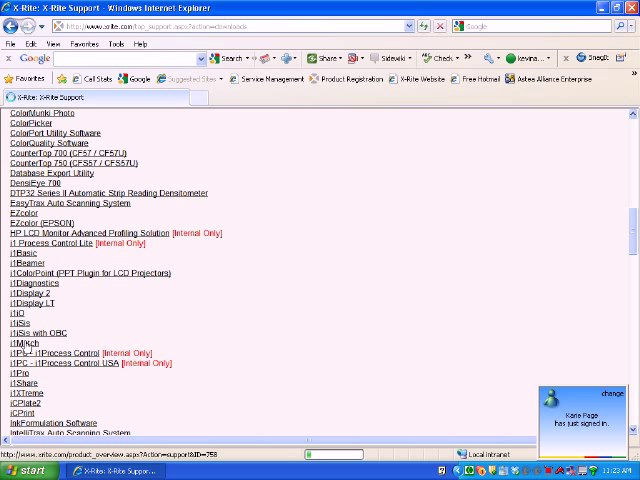
Open the i1Match product page and reach its Software Downloads section.
{"action": "left_click", "coordinate": [30, 348]}
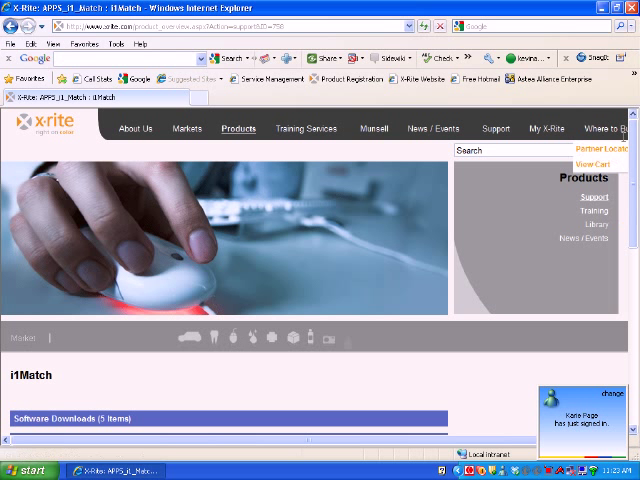
{"action": "scroll", "scroll_direction": "down", "scroll_amount": 3}
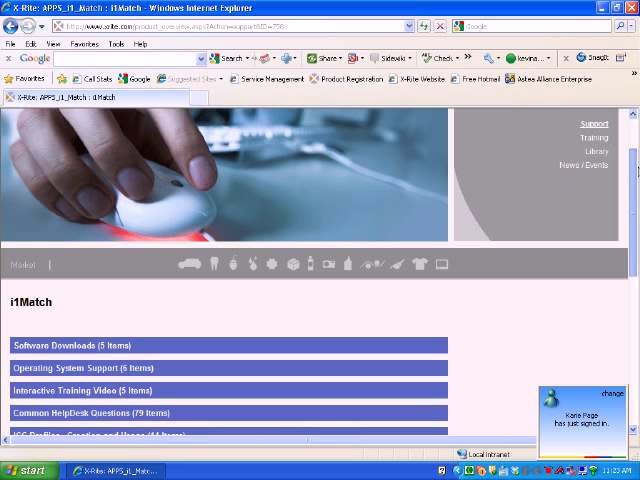
{"action": "scroll", "scroll_direction": "down", "scroll_amount": 3}
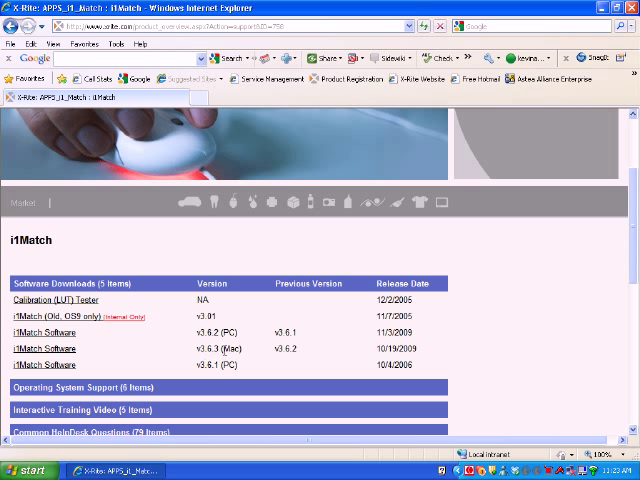
{"action": "mouse_move", "coordinate": [248, 356]}
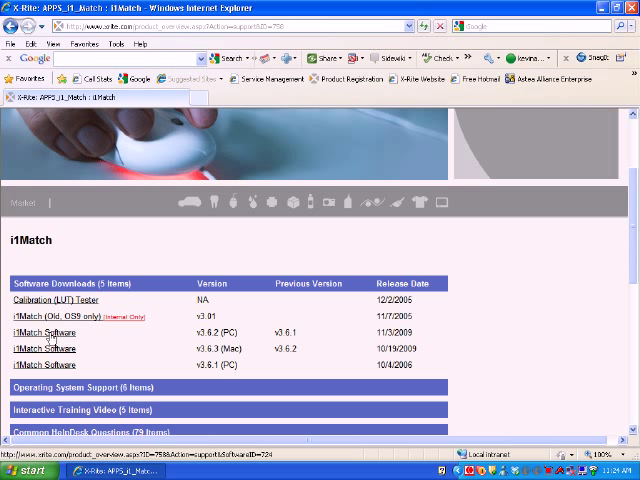
Download the i1Match Software v3.6.2 PC installer and save it to the Desktop.
{"action": "left_click", "coordinate": [42, 332]}
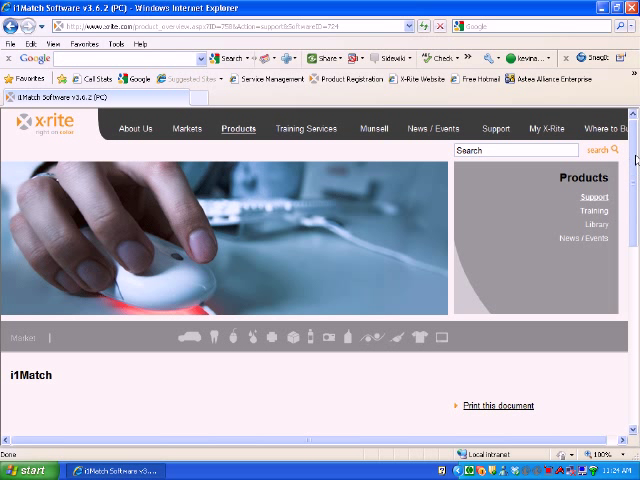
{"action": "scroll", "scroll_direction": "down", "scroll_amount": 3}
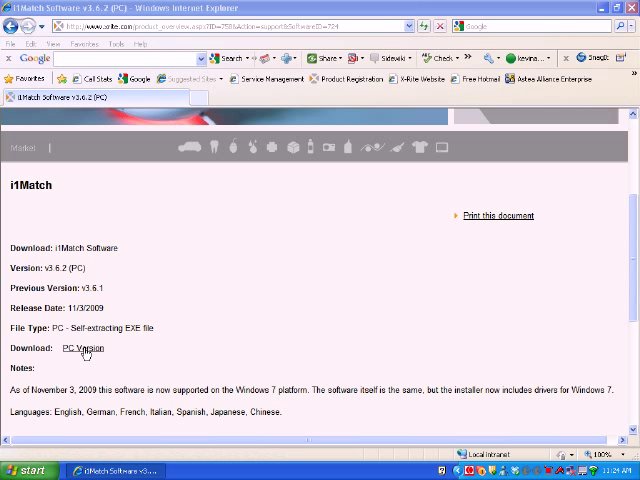
{"action": "mouse_move", "coordinate": [620, 222]}
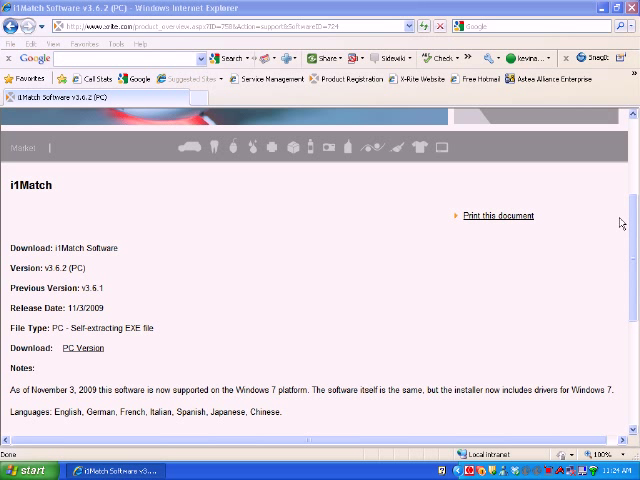
{"action": "left_click", "coordinate": [84, 348]}
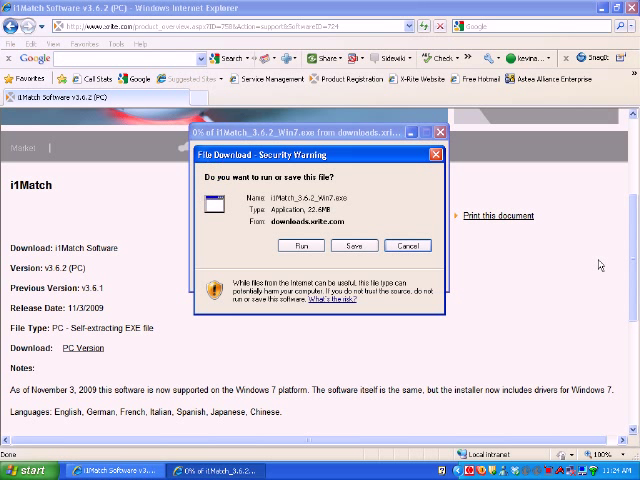
{"action": "left_click", "coordinate": [352, 244]}
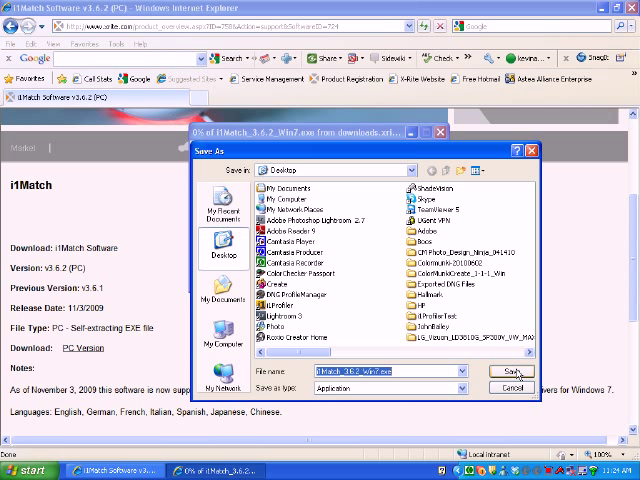
{"action": "left_click", "coordinate": [512, 372]}
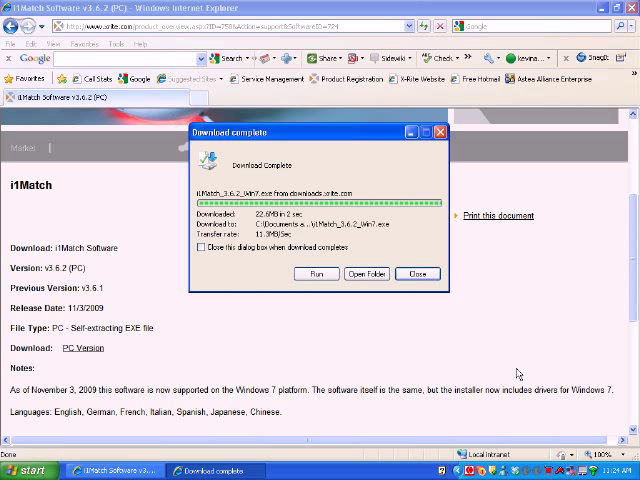
{"action": "mouse_move", "coordinate": [324, 308]}
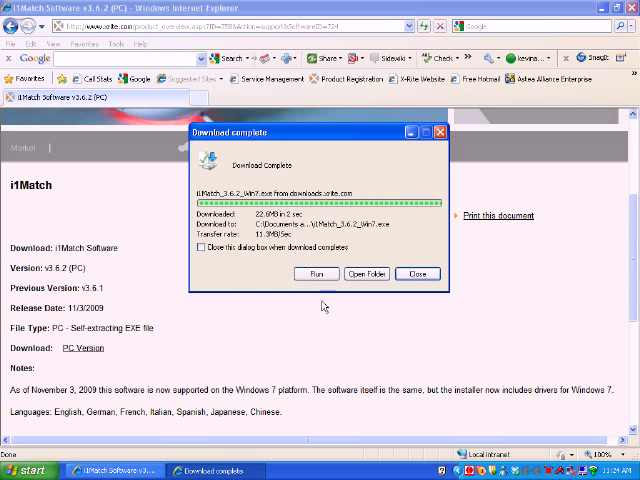
Run the downloaded installer and dismiss its Select Setup Language prompt.
{"action": "left_click", "coordinate": [336, 272]}
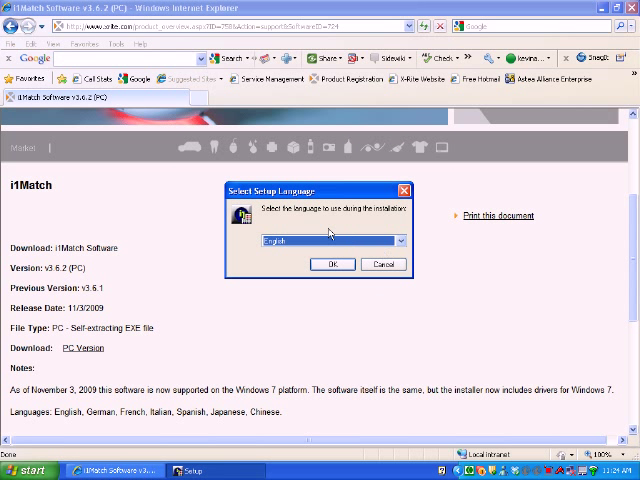
{"action": "mouse_move", "coordinate": [332, 192]}
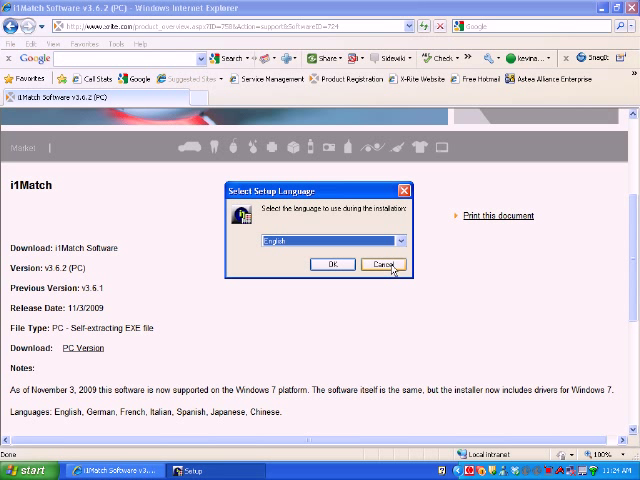
{"action": "left_click", "coordinate": [382, 264]}
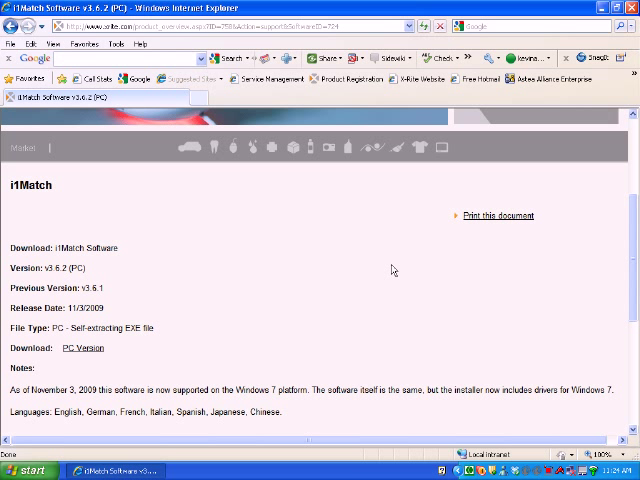
{"action": "mouse_move", "coordinate": [494, 244]}
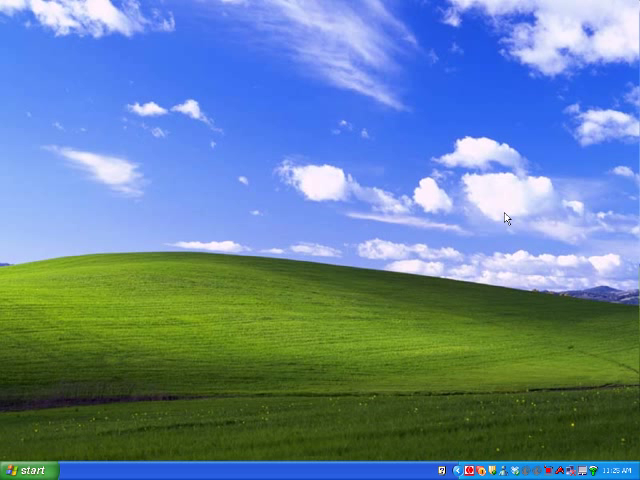
{"action": "mouse_move", "coordinate": [484, 284]}
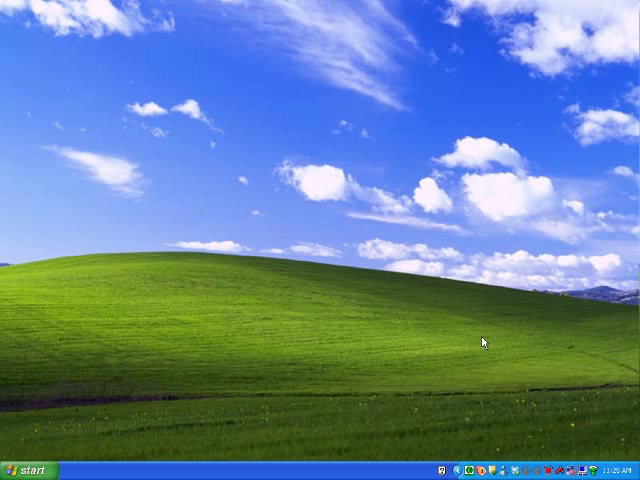
{"action": "mouse_move", "coordinate": [396, 368]}
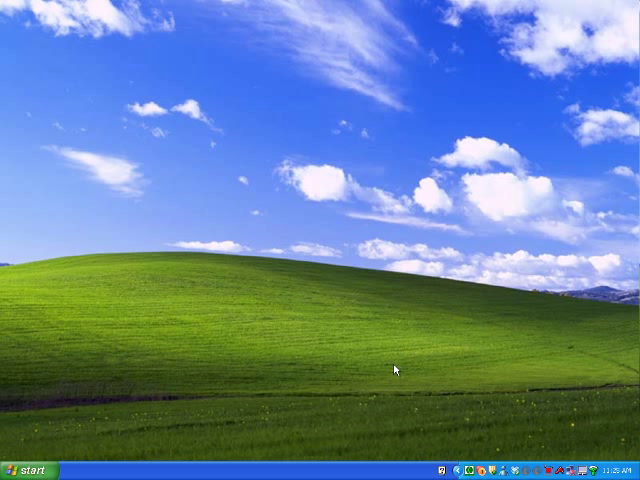
{"action": "mouse_move", "coordinate": [464, 372]}
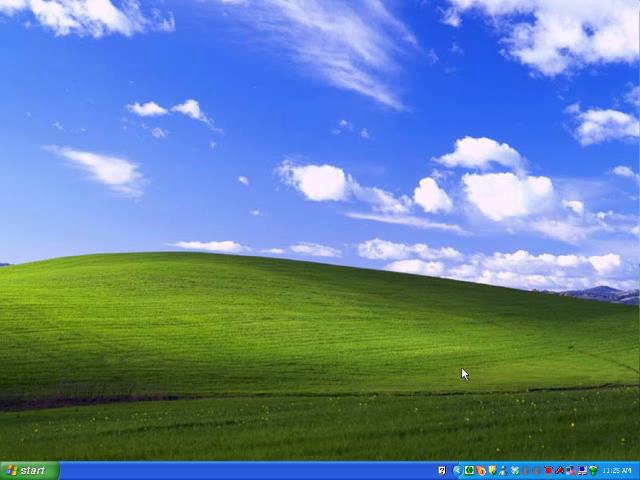
{"action": "mouse_move", "coordinate": [506, 386]}
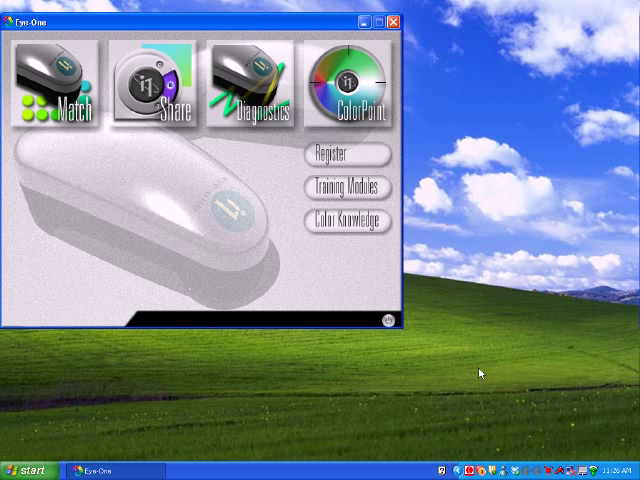
{"action": "mouse_move", "coordinate": [252, 278]}
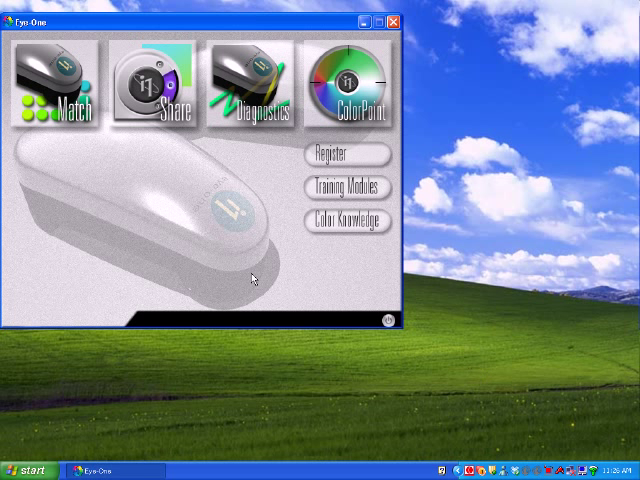
{"action": "mouse_move", "coordinate": [140, 234]}
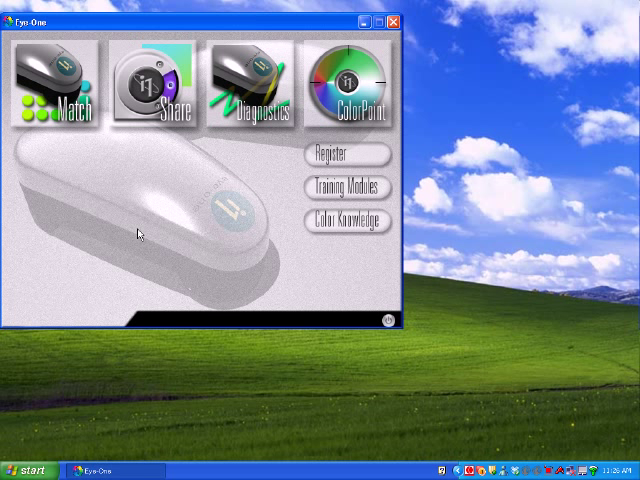
{"action": "mouse_move", "coordinate": [84, 244]}
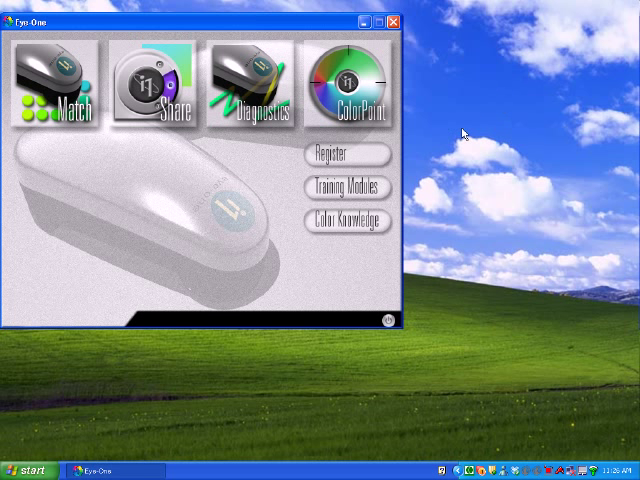
{"action": "mouse_move", "coordinate": [452, 118]}
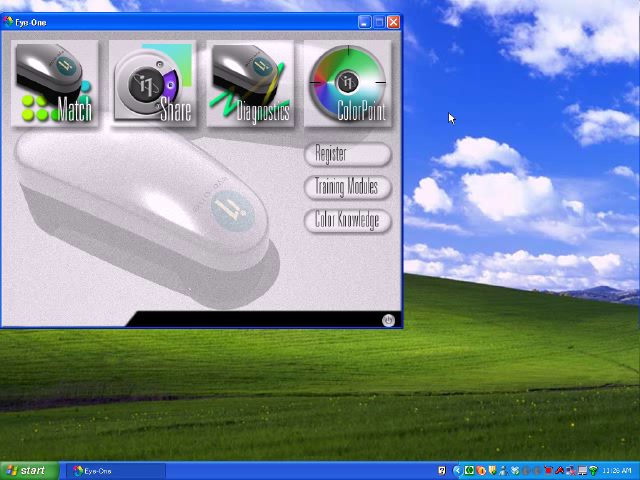
{"action": "mouse_move", "coordinate": [484, 132]}
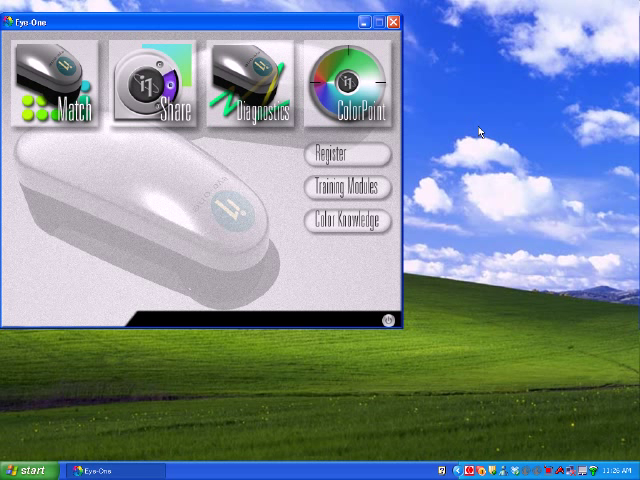
{"action": "mouse_move", "coordinate": [476, 138]}
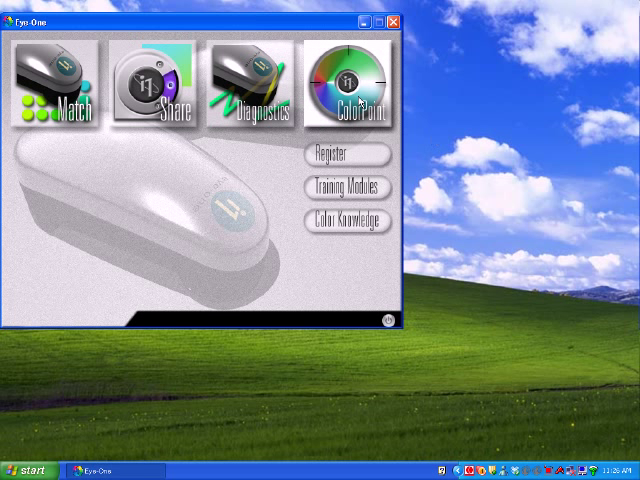
{"action": "mouse_move", "coordinate": [444, 166]}
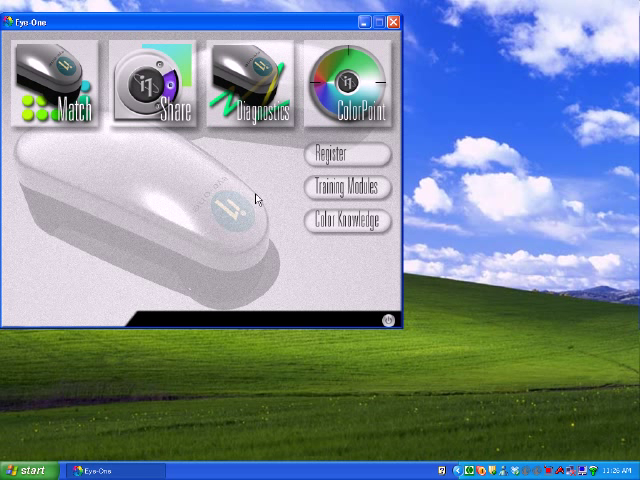
{"action": "mouse_move", "coordinate": [256, 164]}
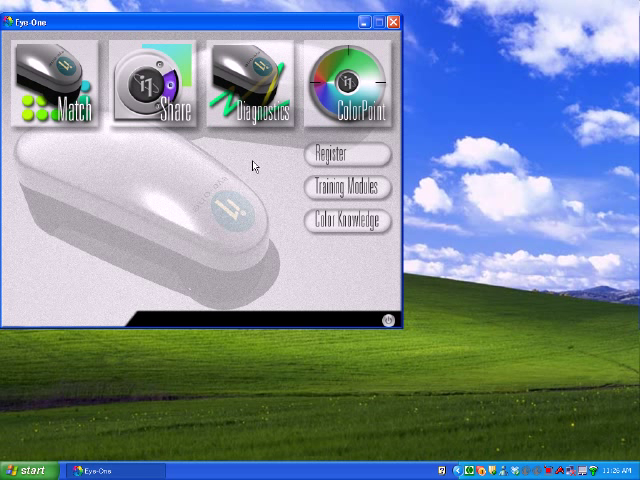
{"action": "mouse_move", "coordinate": [258, 196]}
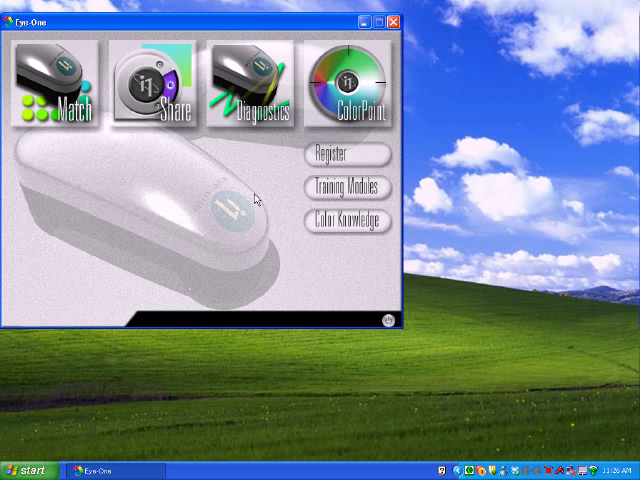
{"action": "mouse_move", "coordinate": [244, 186]}
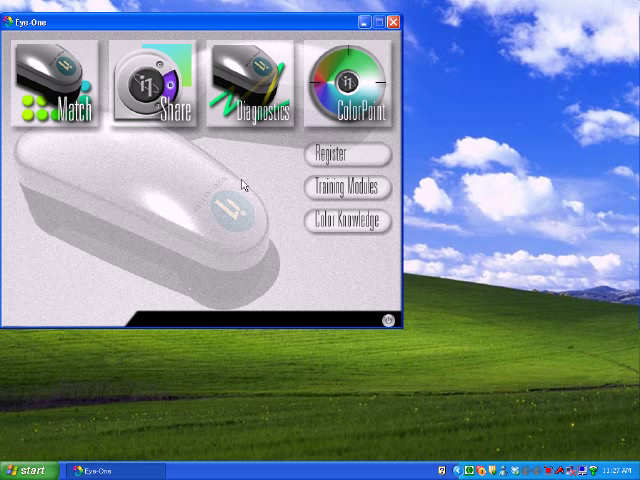
{"action": "mouse_move", "coordinate": [144, 276]}
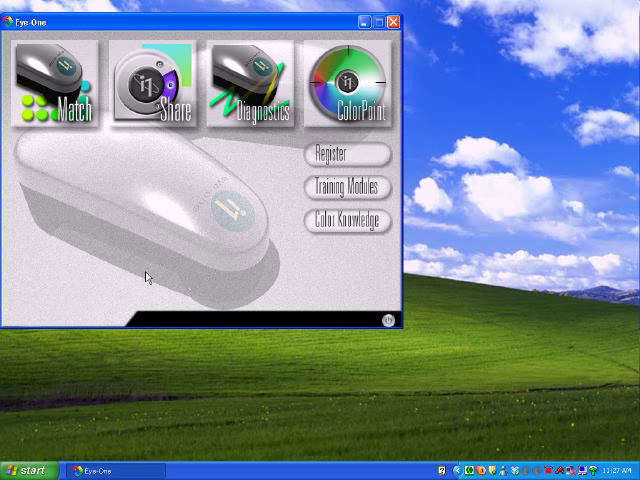
{"action": "mouse_move", "coordinate": [244, 184]}
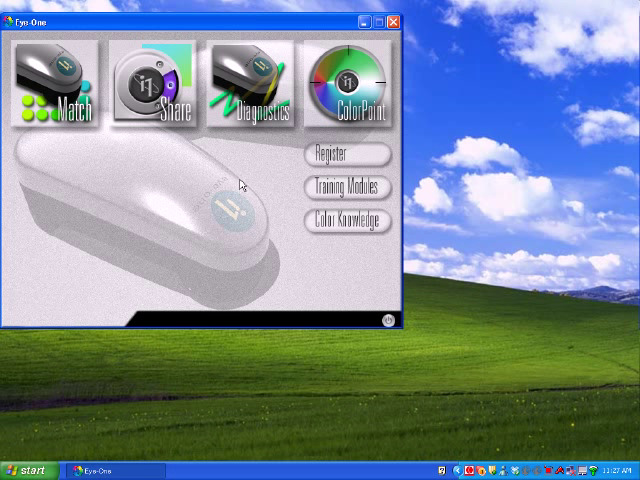
{"action": "mouse_move", "coordinate": [196, 228]}
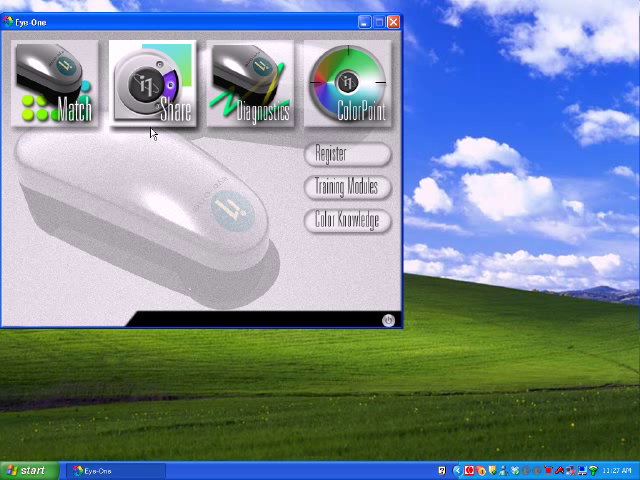
{"action": "mouse_move", "coordinate": [152, 184]}
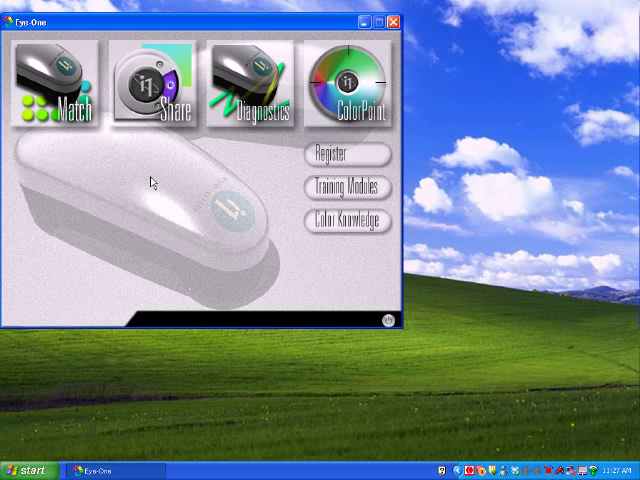
{"action": "mouse_move", "coordinate": [156, 208]}
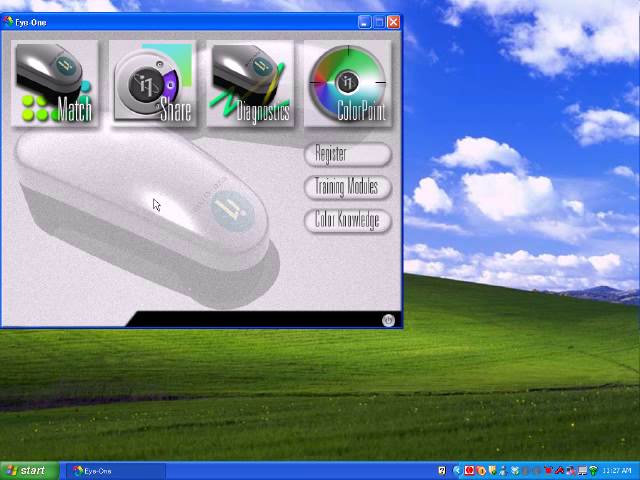
{"action": "mouse_move", "coordinate": [154, 172]}
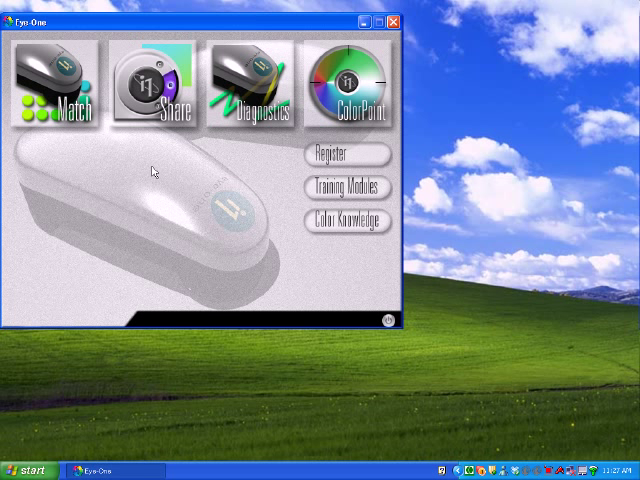
{"action": "mouse_move", "coordinate": [176, 192]}
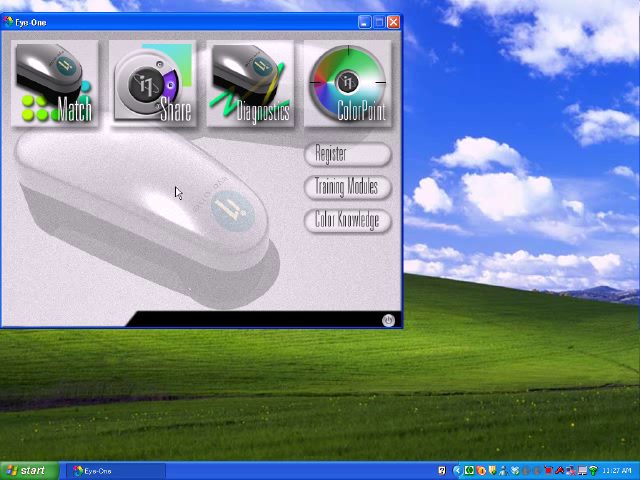
{"action": "mouse_move", "coordinate": [170, 180]}
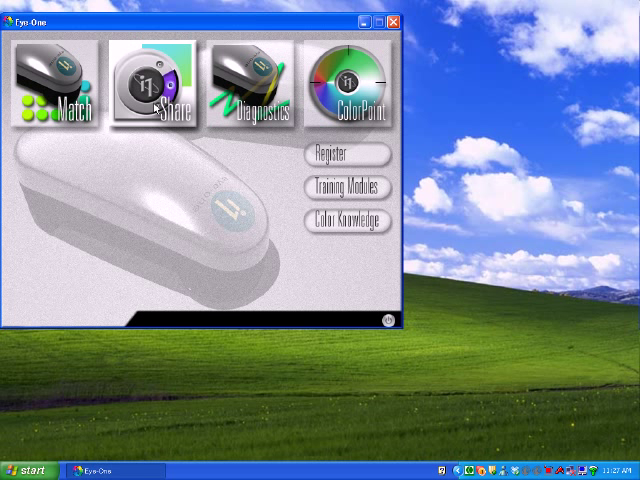
{"action": "mouse_move", "coordinate": [160, 190]}
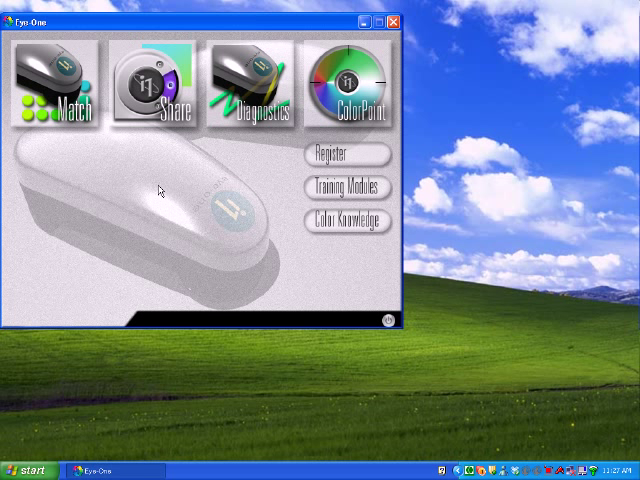
{"action": "mouse_move", "coordinate": [148, 164]}
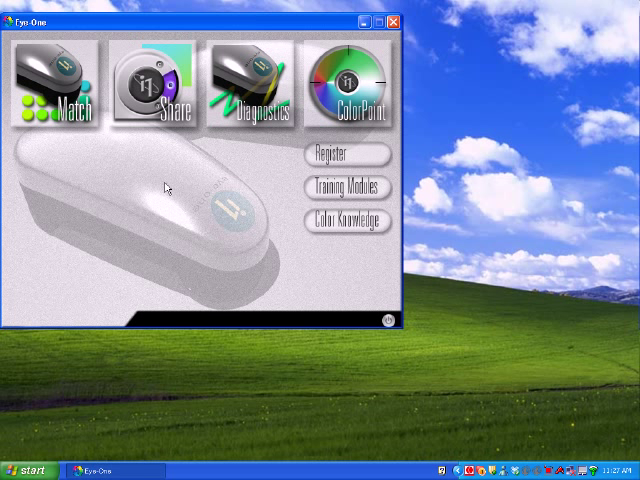
{"action": "mouse_move", "coordinate": [136, 166]}
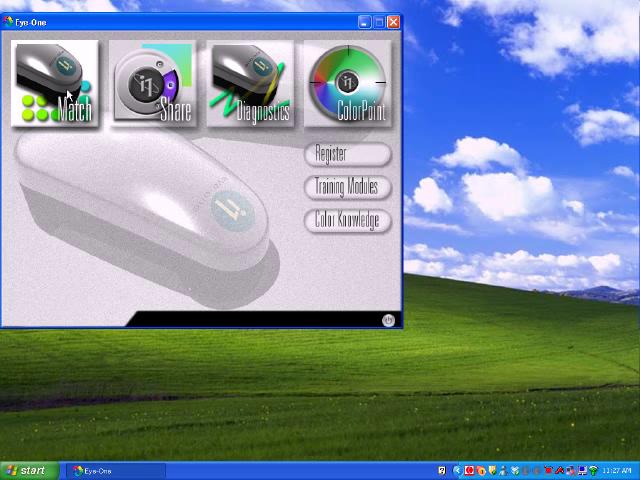
{"action": "mouse_move", "coordinate": [52, 90]}
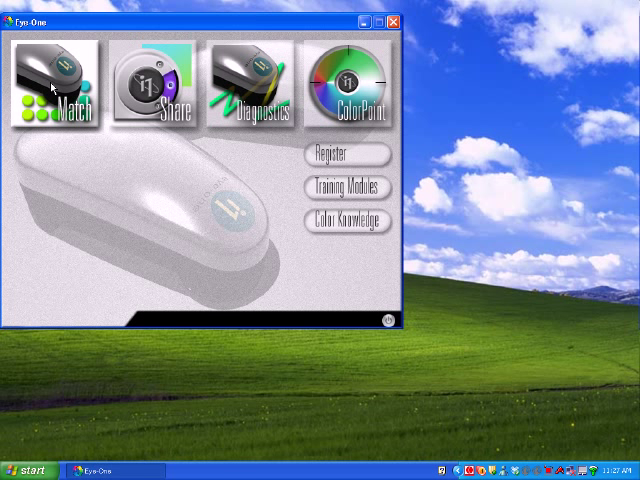
Launch the Eye-One Match installer from the CD menu, English offered as setup language.
{"action": "left_click", "coordinate": [50, 84]}
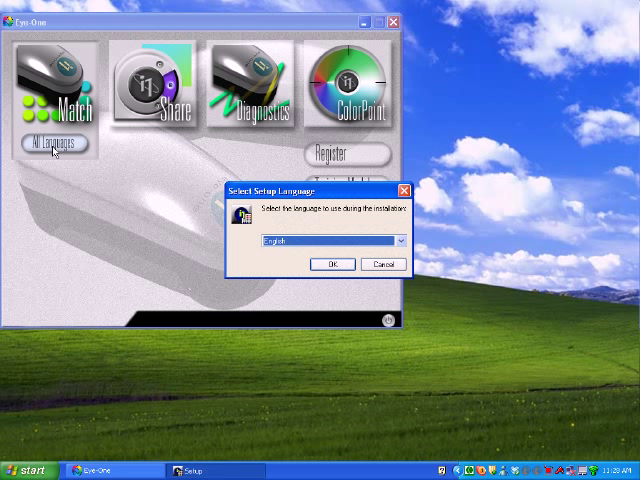
{"action": "mouse_move", "coordinate": [466, 388]}
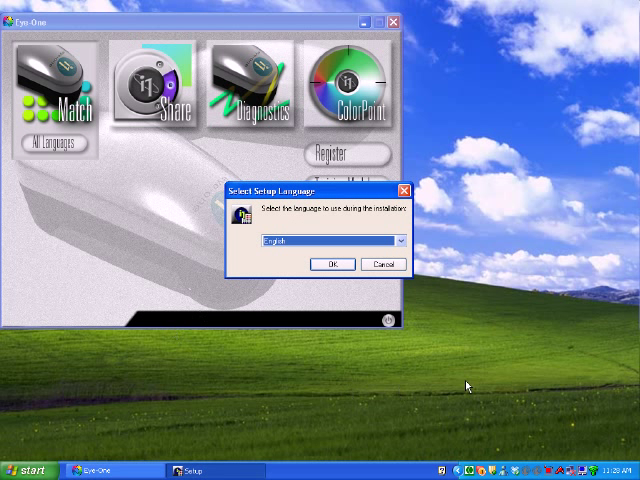
{"action": "mouse_move", "coordinate": [480, 384]}
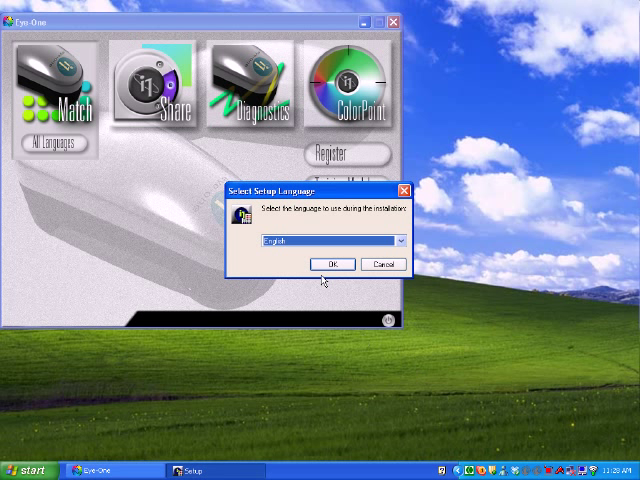
Confirm English, accept the license agreement and keep the default destination folder.
{"action": "left_click", "coordinate": [332, 264]}
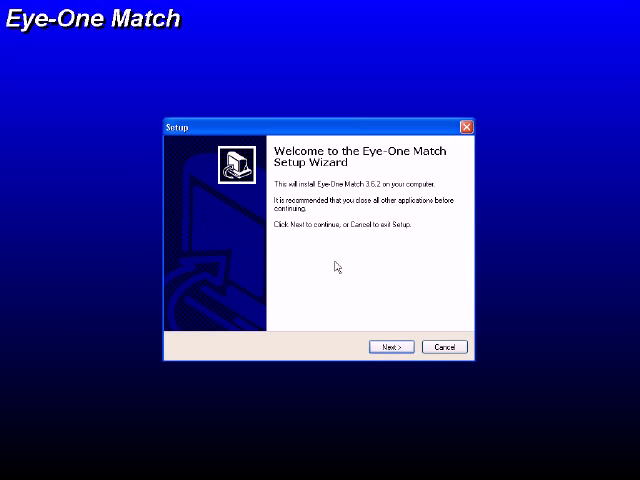
{"action": "mouse_move", "coordinate": [468, 344]}
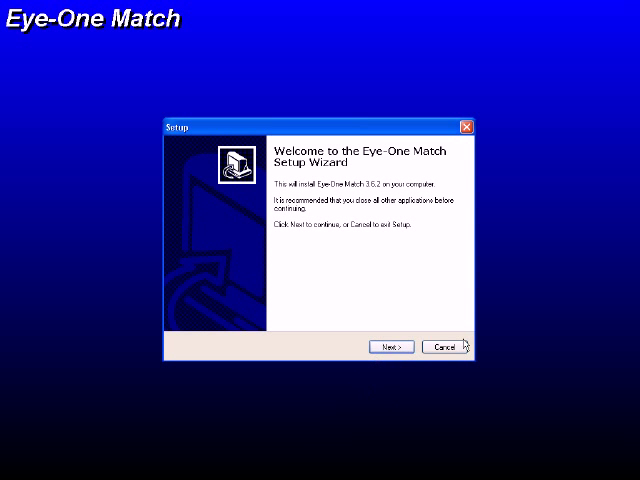
{"action": "left_click", "coordinate": [388, 348]}
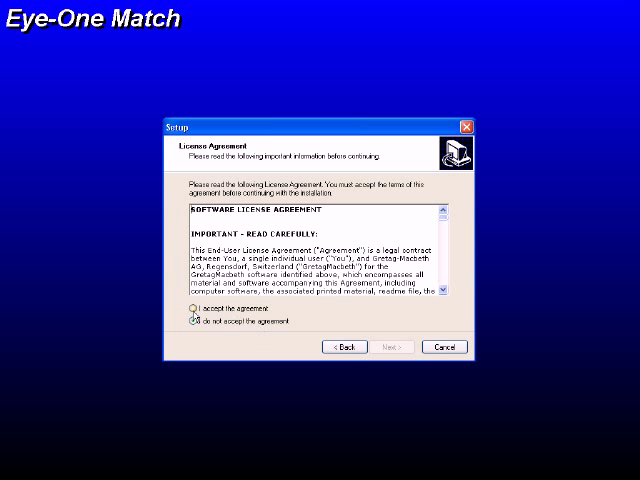
{"action": "left_click", "coordinate": [194, 312]}
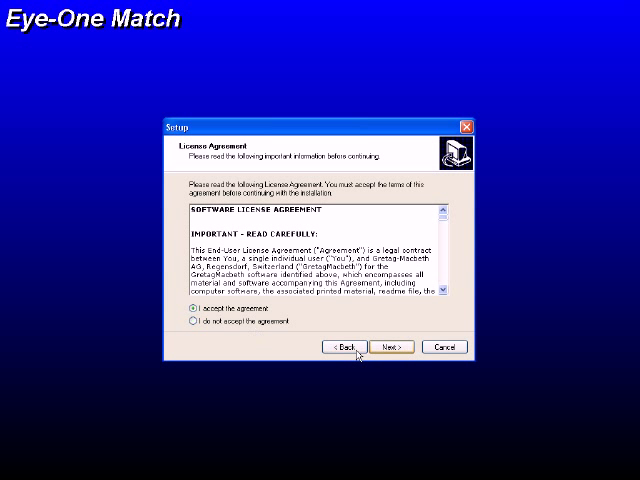
{"action": "left_click", "coordinate": [390, 348]}
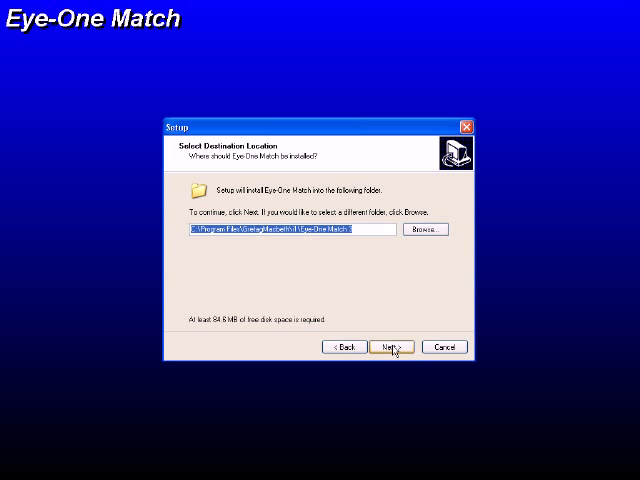
{"action": "left_click", "coordinate": [392, 348]}
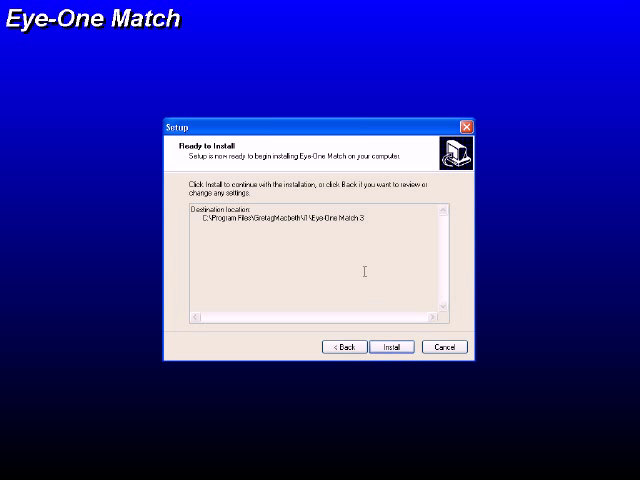
{"action": "mouse_move", "coordinate": [372, 322]}
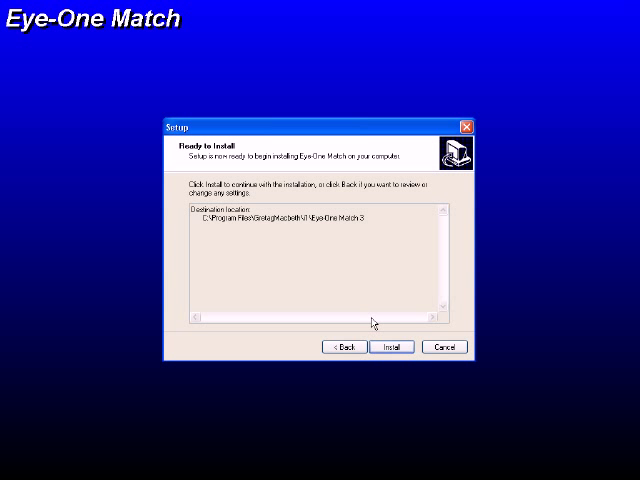
Install Eye-One Match and let the files copy until the 3.6.2 release notes appear.
{"action": "left_click", "coordinate": [392, 348]}
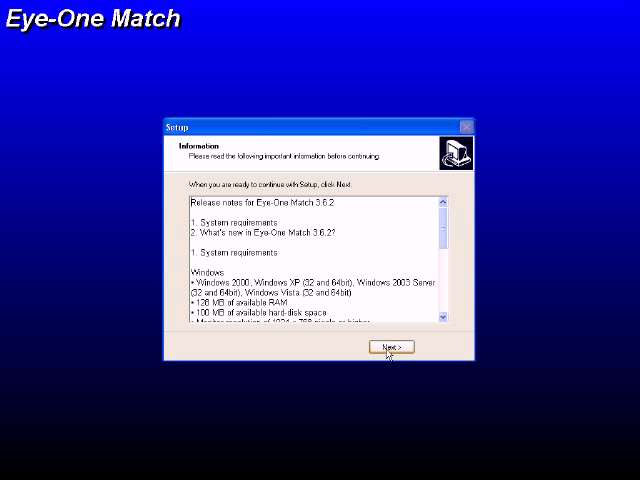
Continue past the release notes to the Completing the Setup Wizard screen.
{"action": "left_click", "coordinate": [380, 348]}
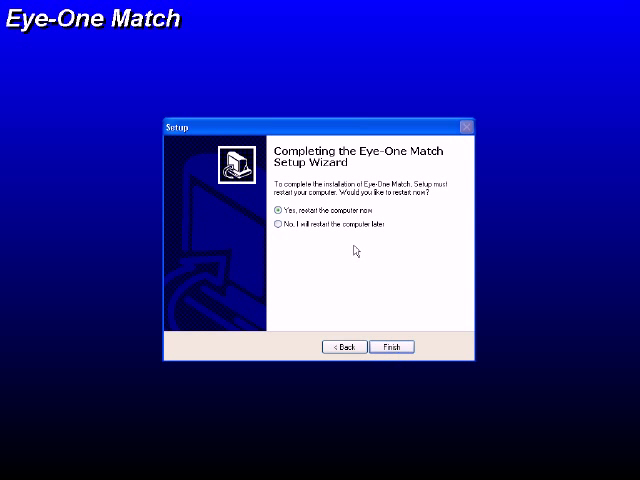
{"action": "mouse_move", "coordinate": [324, 256]}
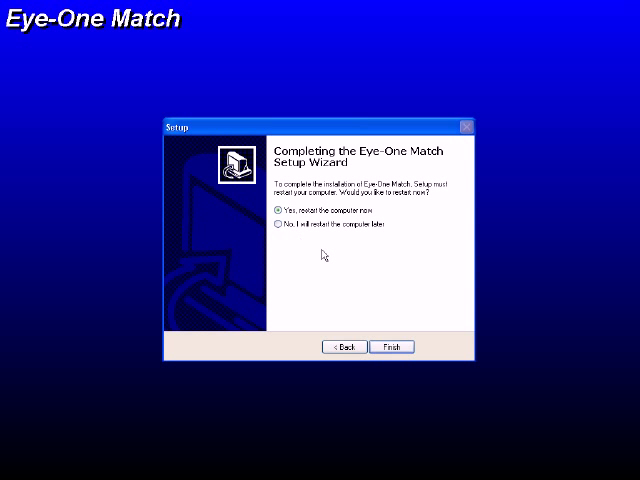
{"action": "mouse_move", "coordinate": [376, 298]}
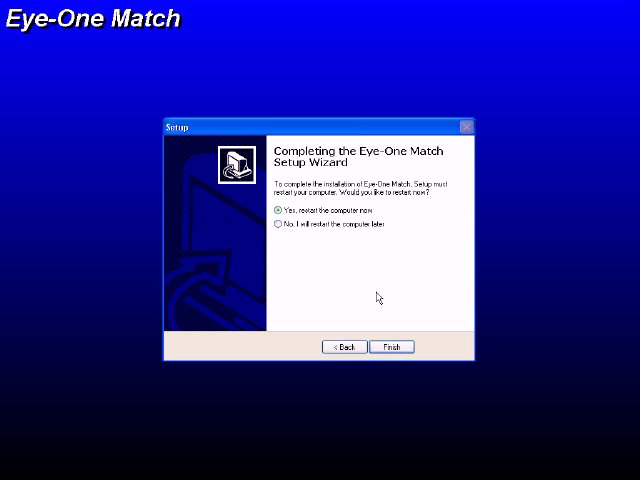
{"action": "mouse_move", "coordinate": [406, 302]}
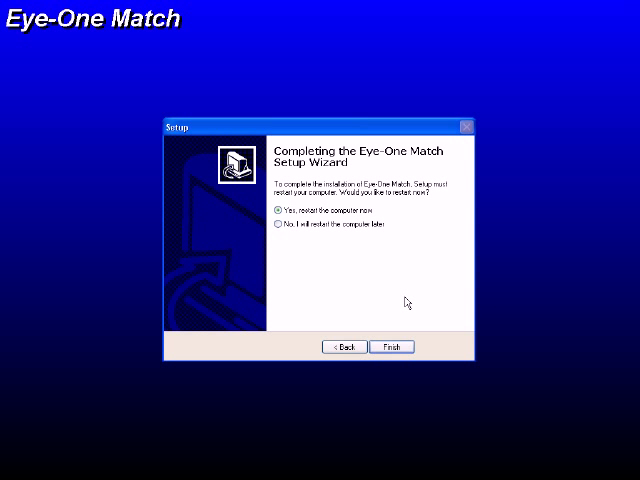
{"action": "mouse_move", "coordinate": [476, 326]}
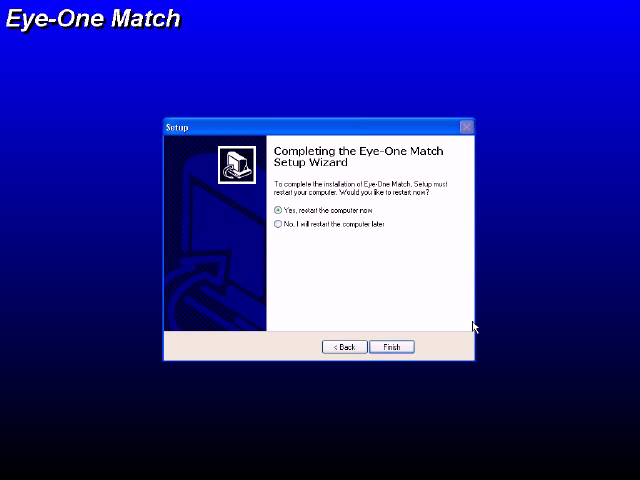
{"action": "mouse_move", "coordinate": [436, 290]}
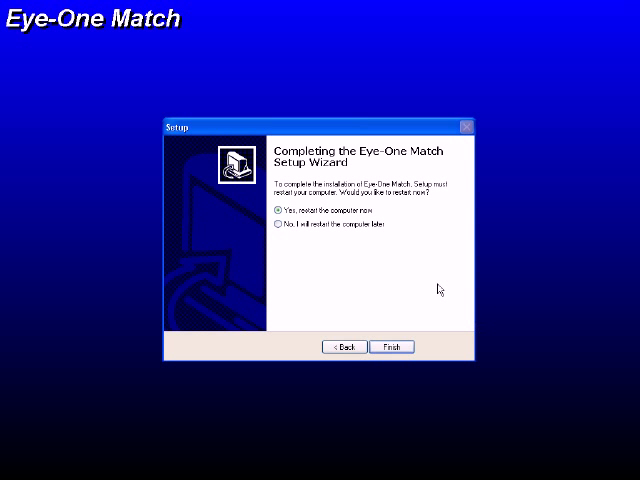
{"action": "mouse_move", "coordinate": [500, 304]}
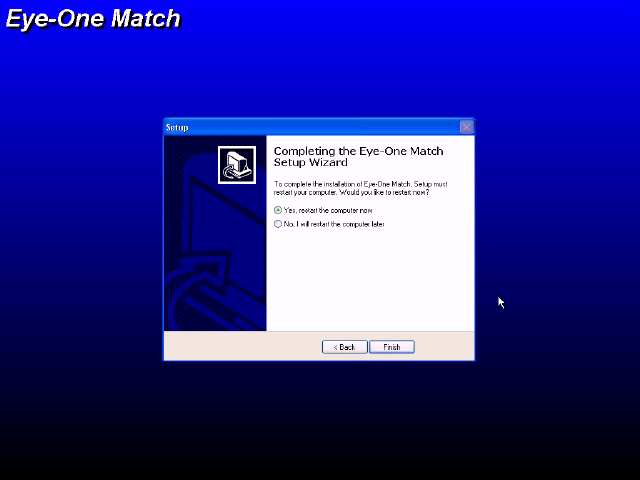
{"action": "mouse_move", "coordinate": [344, 346]}
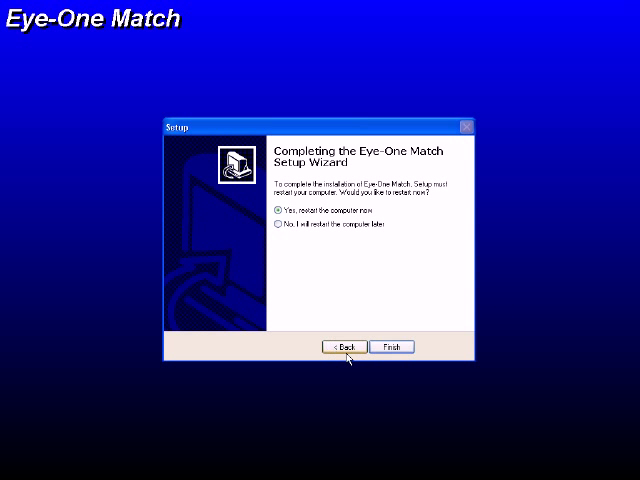
{"action": "mouse_move", "coordinate": [592, 308]}
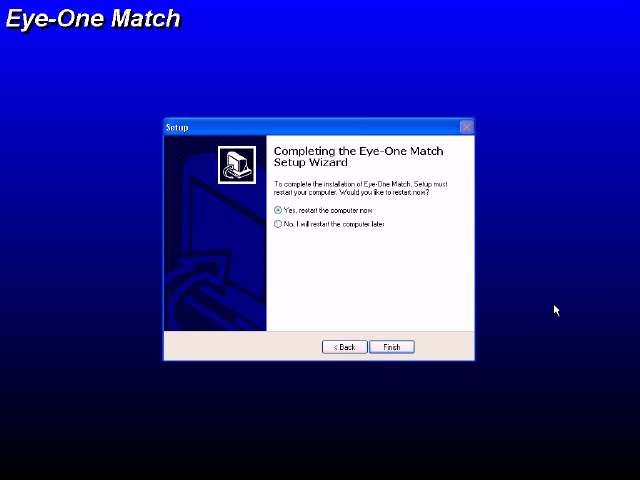
{"action": "mouse_move", "coordinate": [578, 312]}
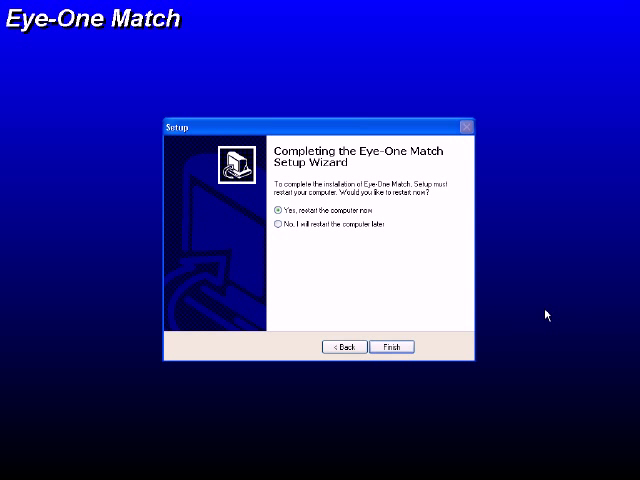
{"action": "mouse_move", "coordinate": [344, 330]}
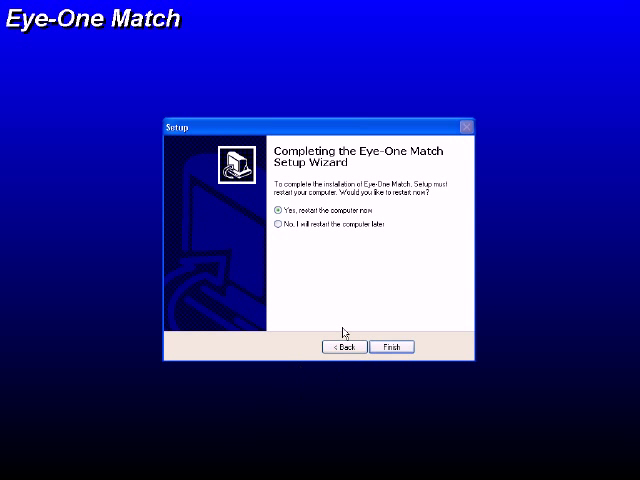
{"action": "mouse_move", "coordinate": [464, 404]}
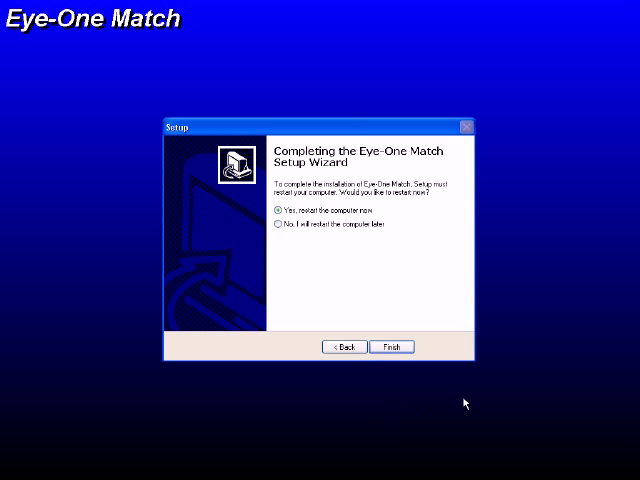